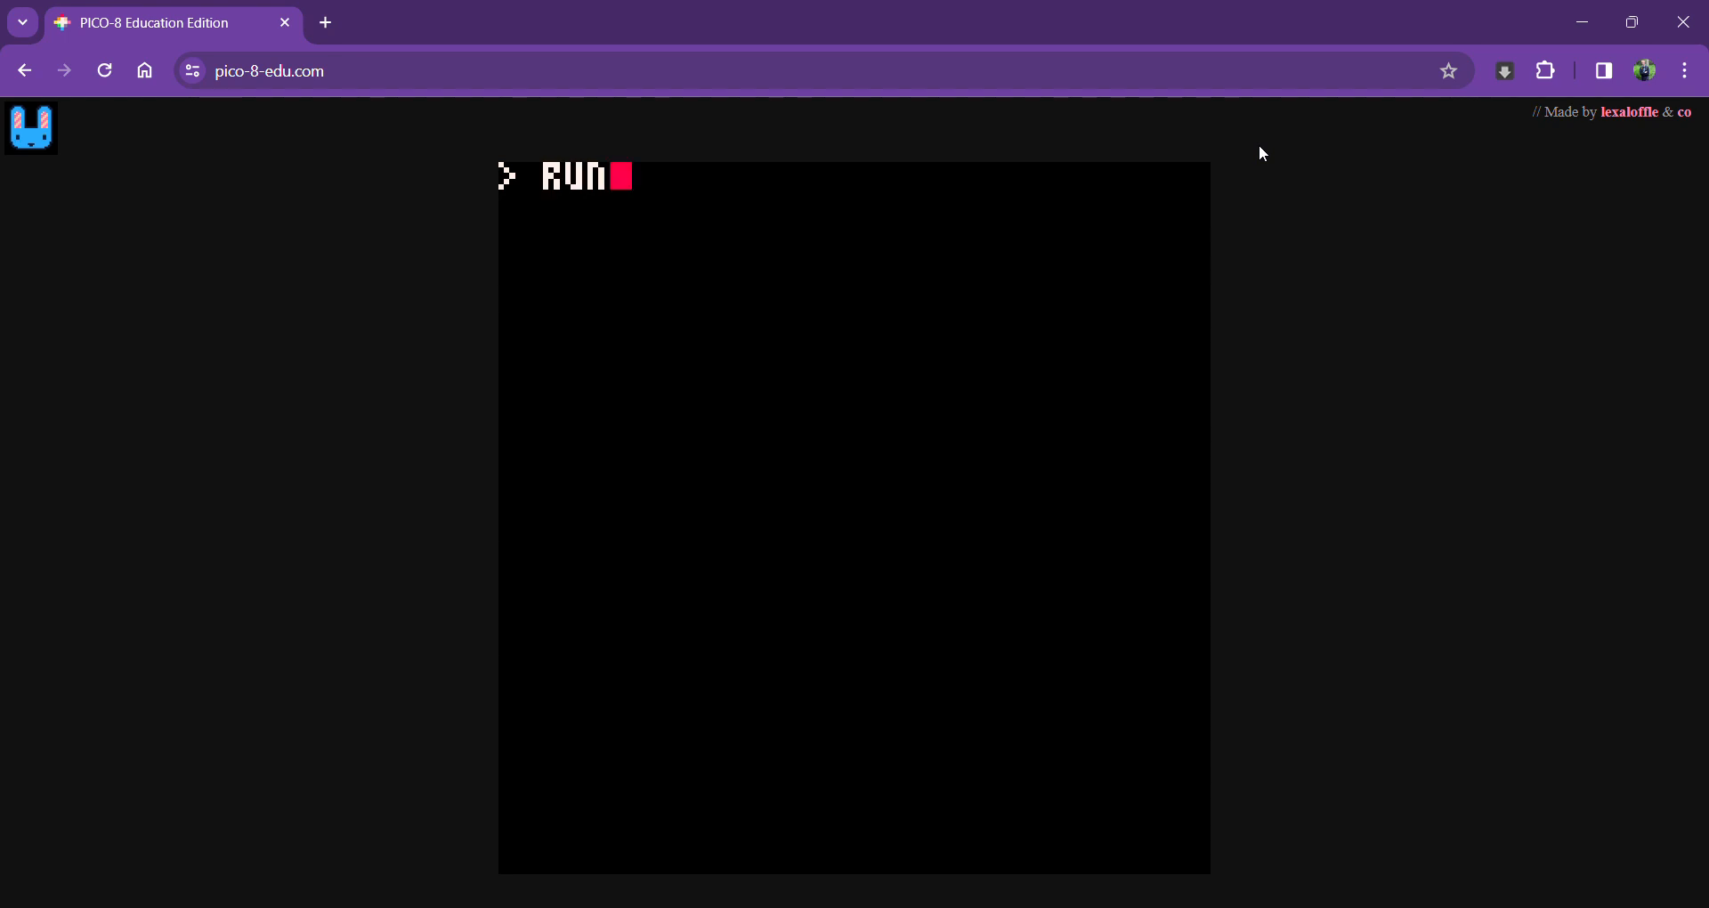
Run the current cartridge from the PICO-8 command prompt
{"action": "key", "text": "Enter"}
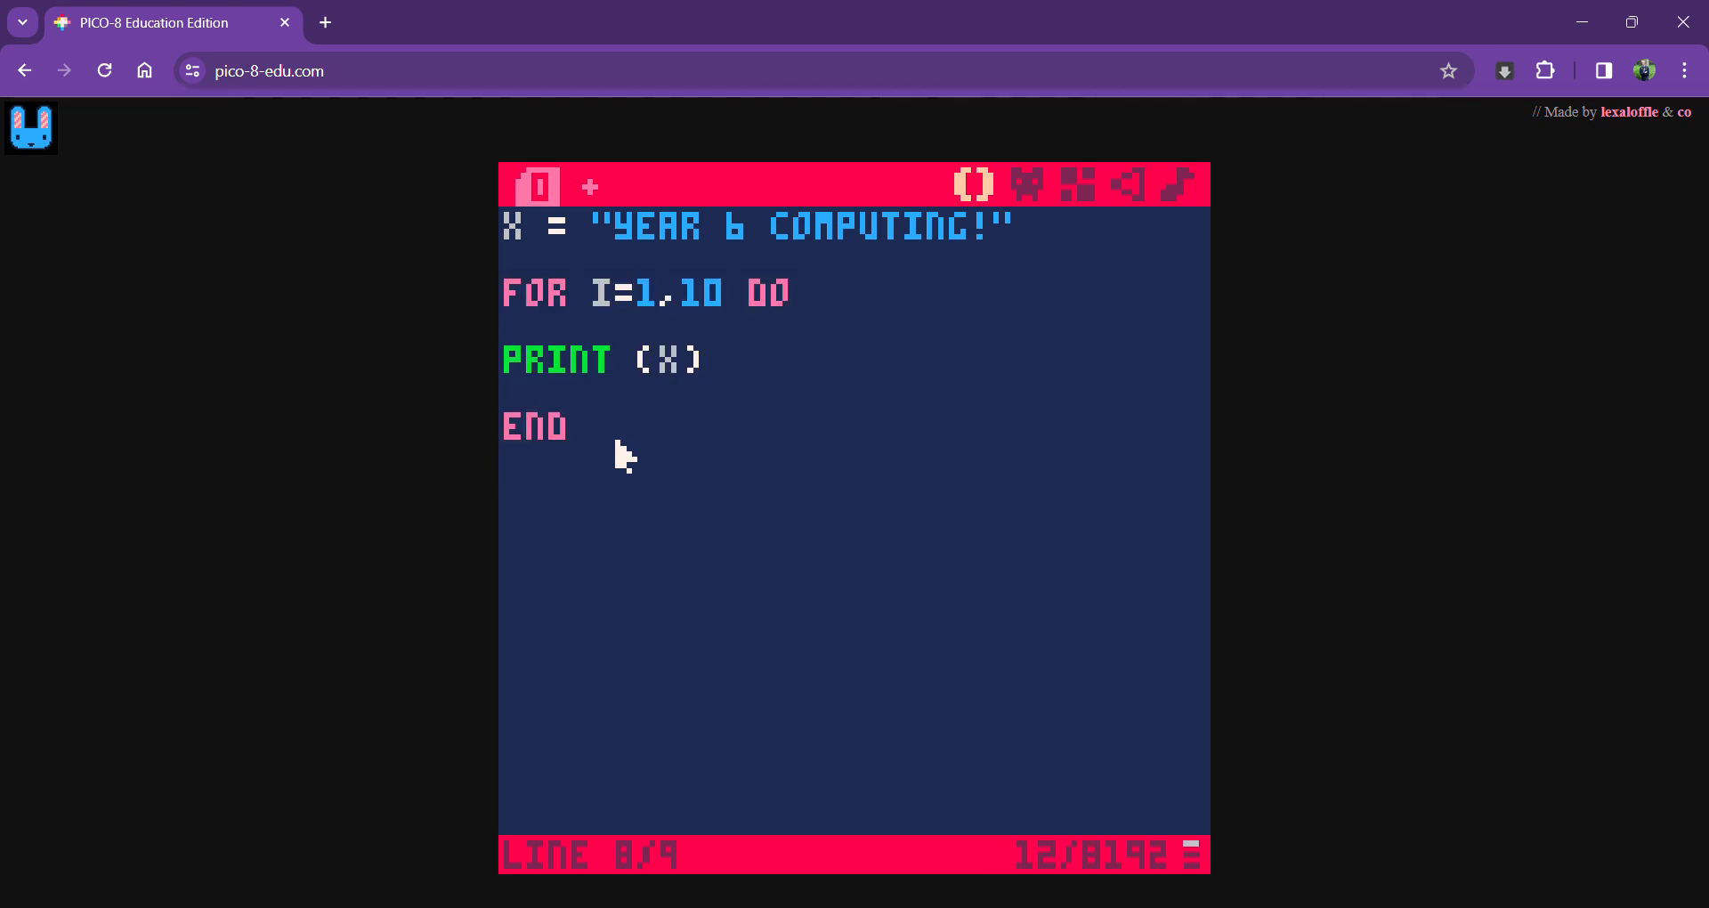
{"action": "mouse_move", "coordinate": [630, 326]}
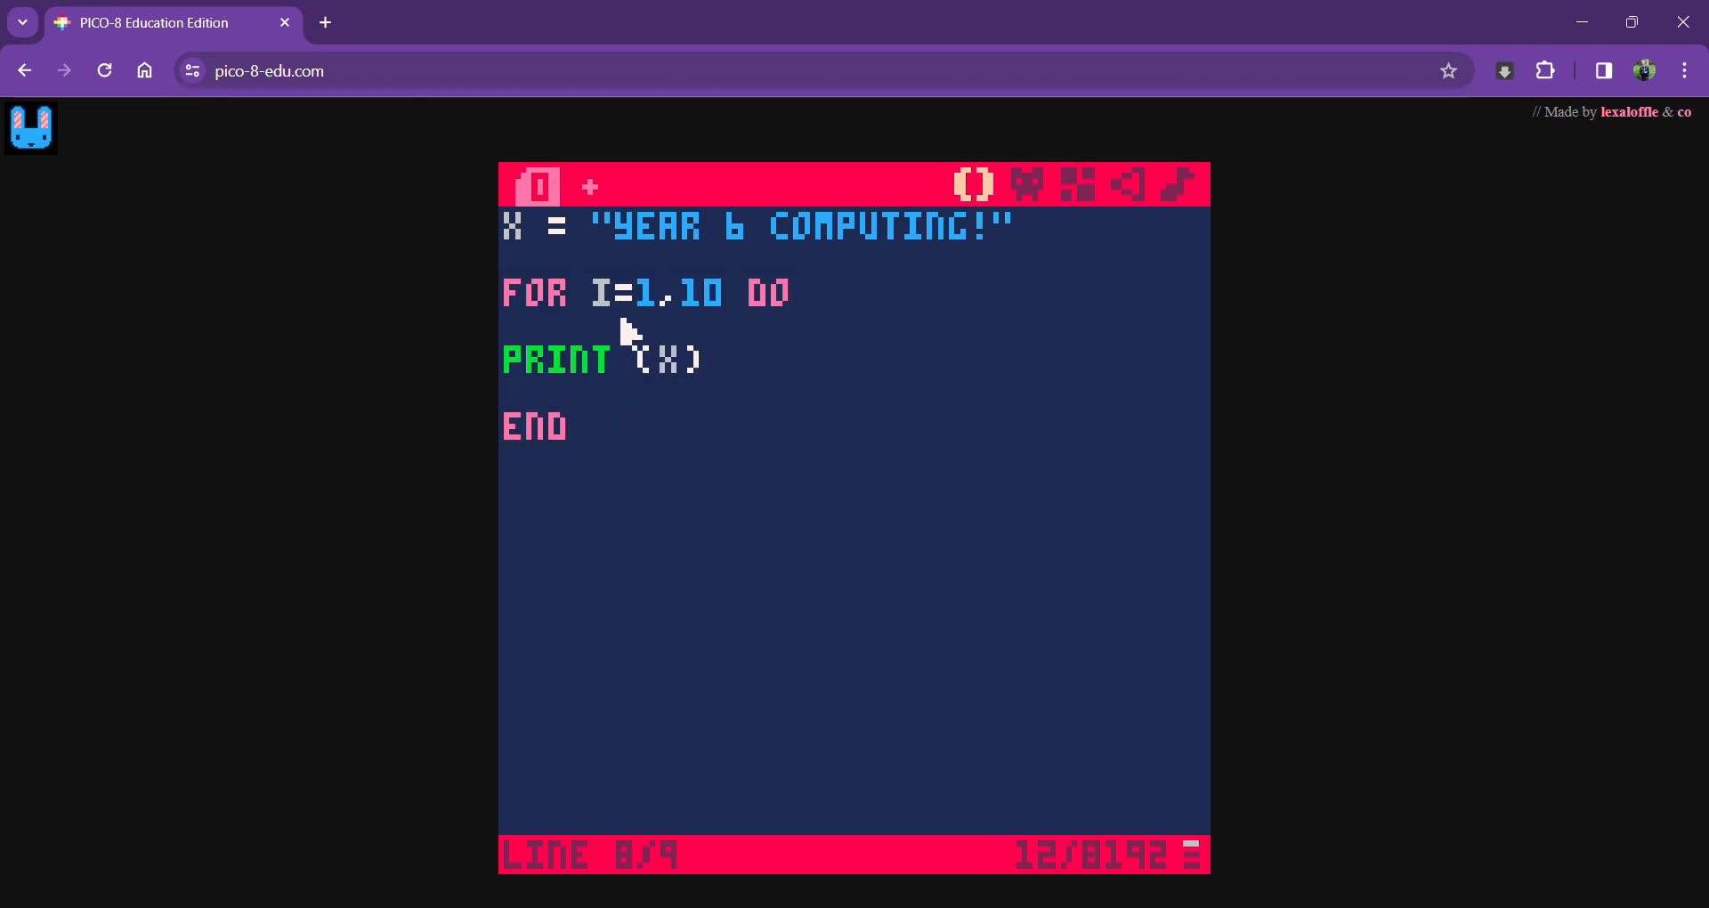
{"action": "mouse_move", "coordinate": [637, 324]}
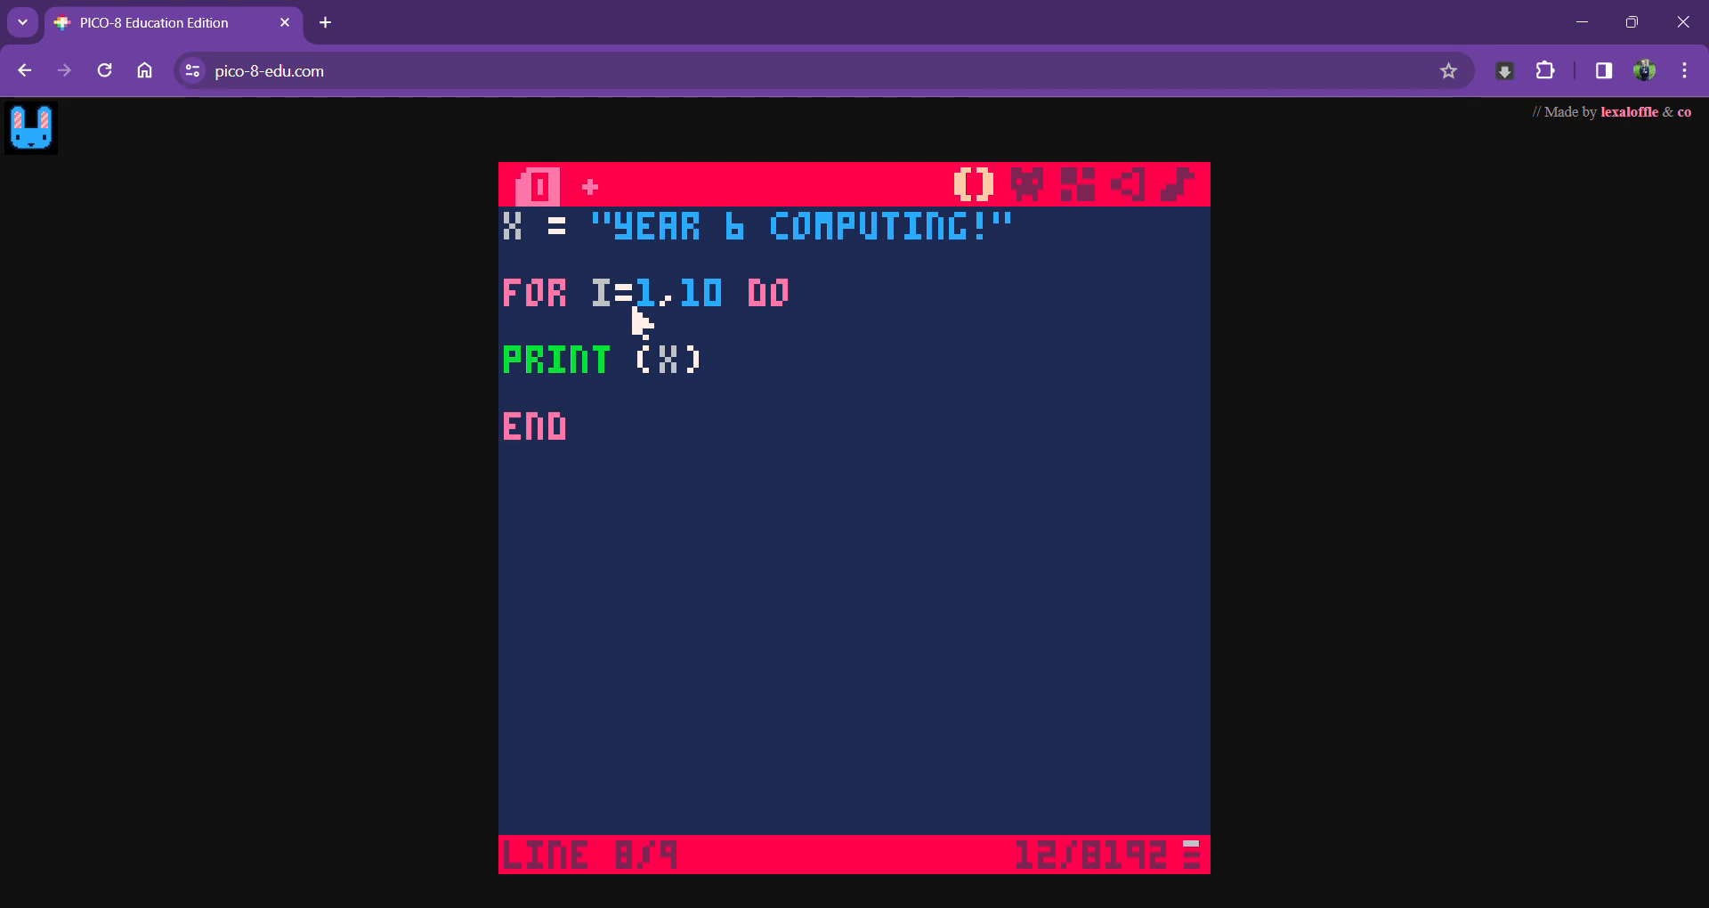
{"action": "mouse_move", "coordinate": [625, 315]}
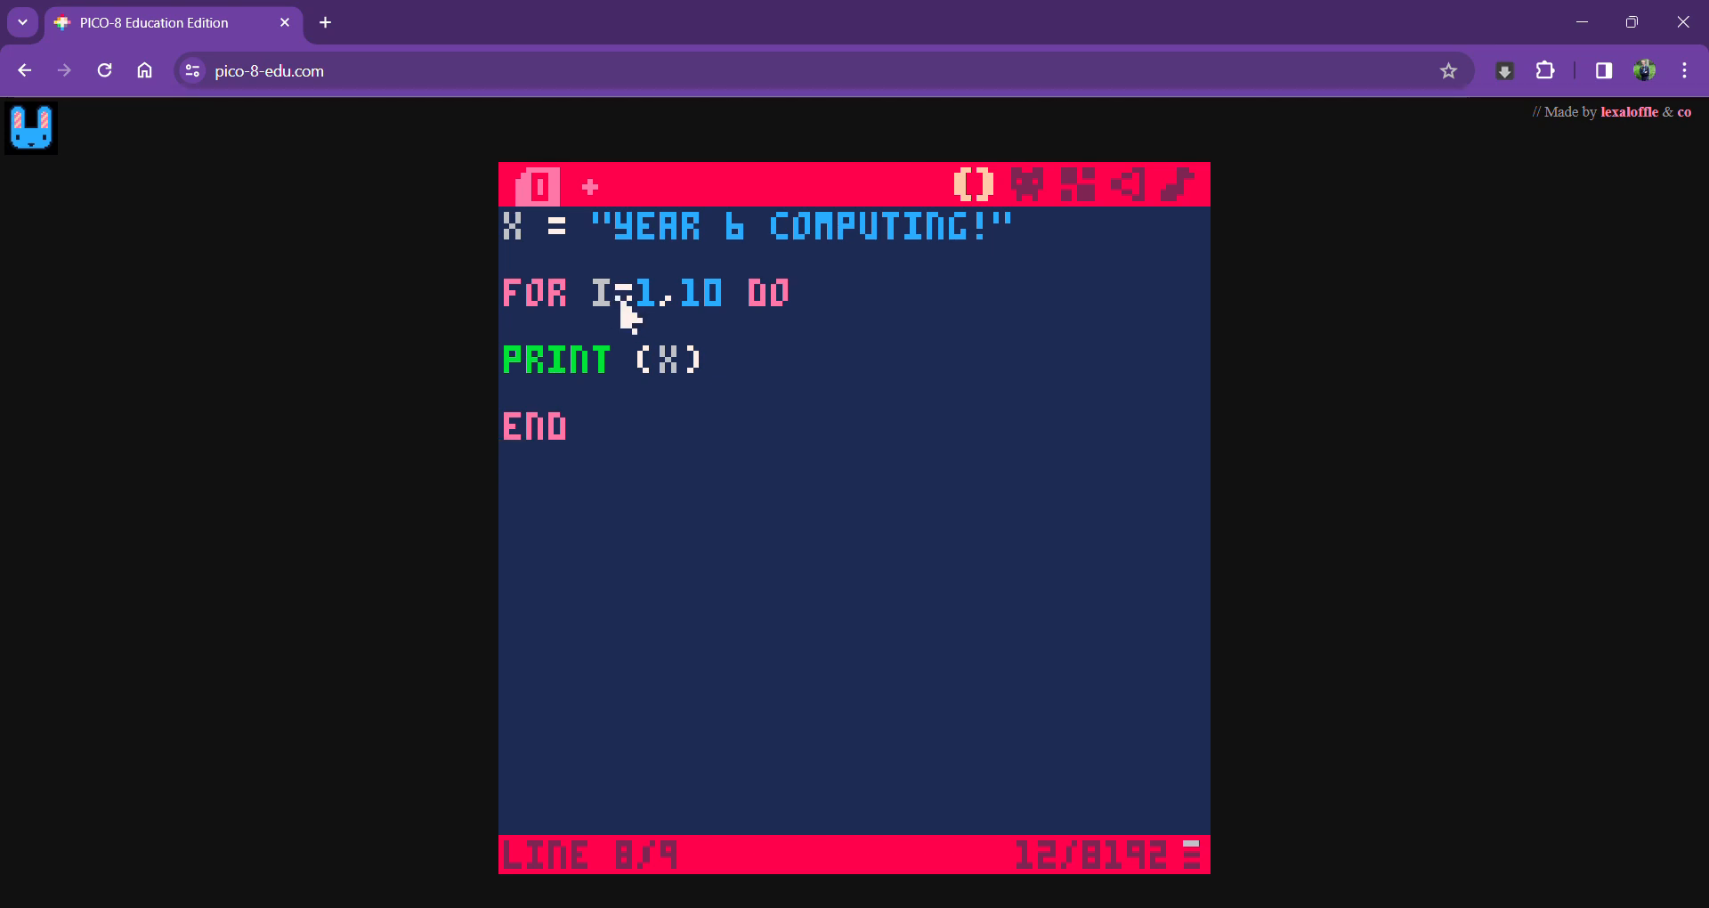
{"action": "mouse_move", "coordinate": [698, 316]}
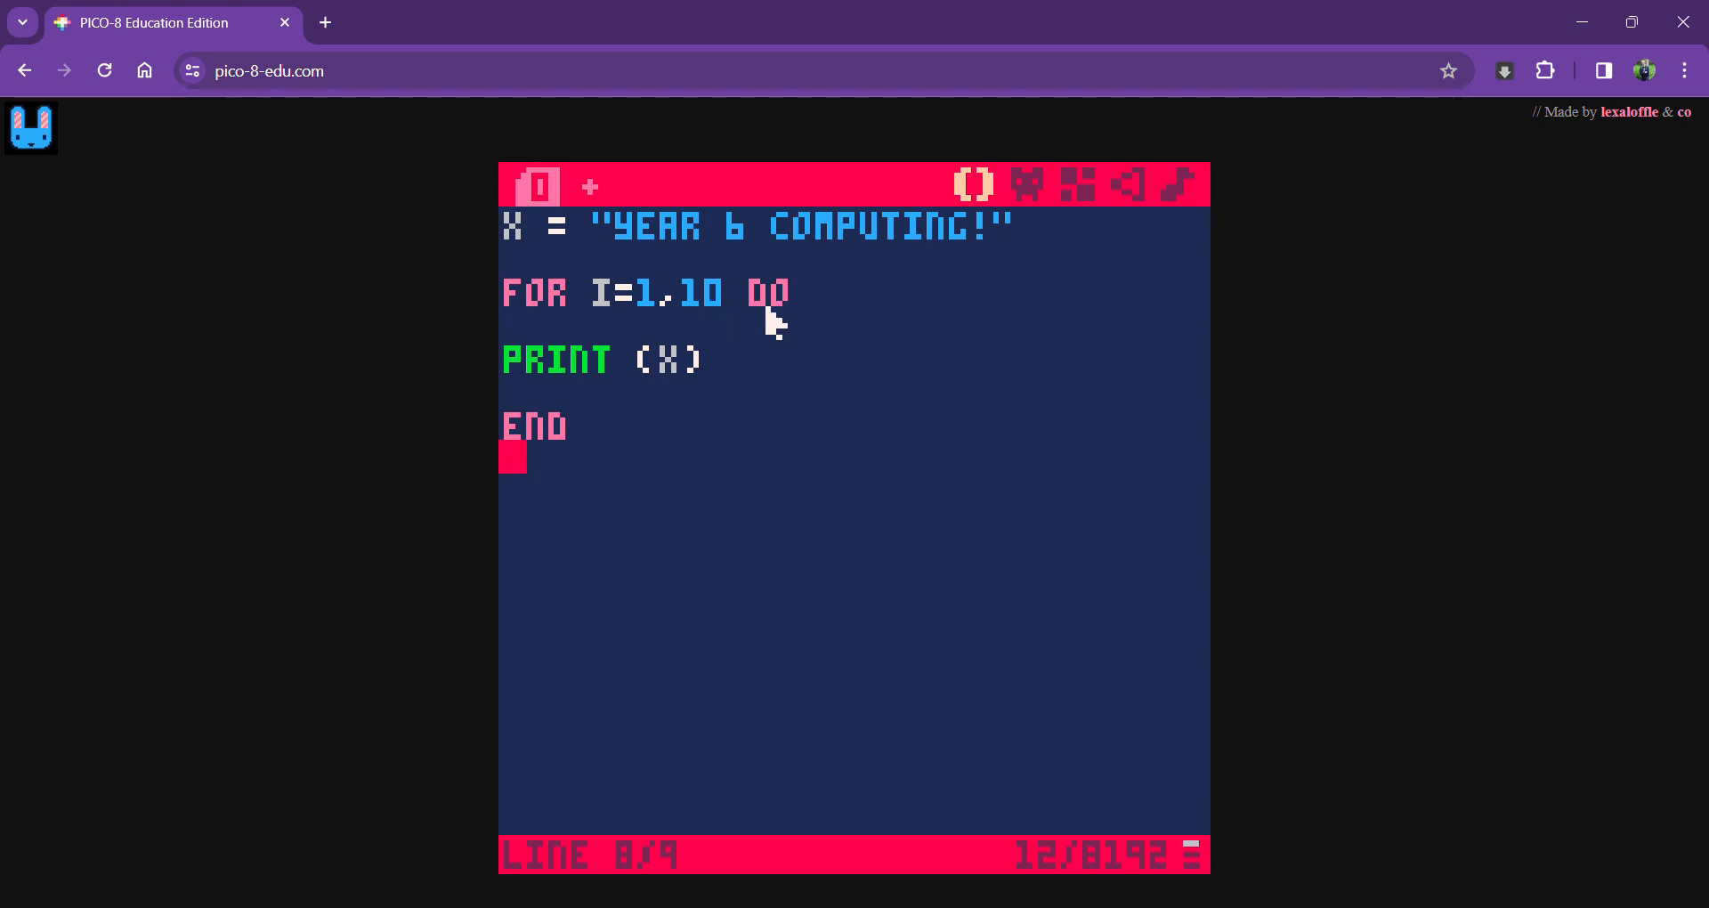
{"action": "mouse_move", "coordinate": [512, 457]}
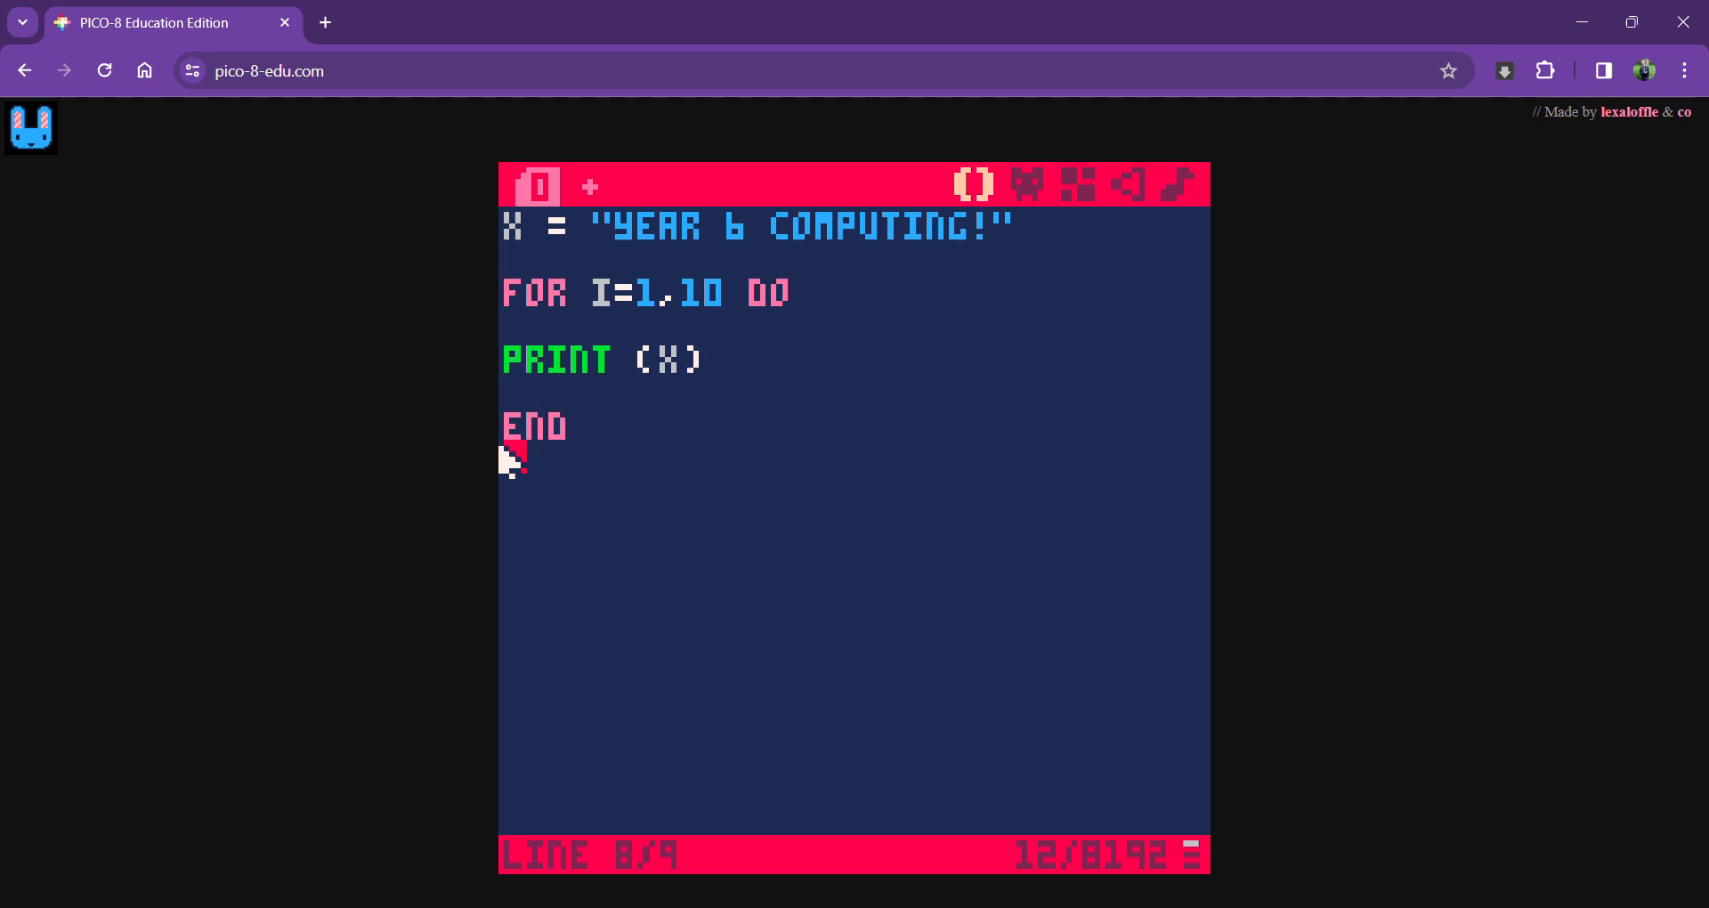
{"action": "mouse_move", "coordinate": [676, 429]}
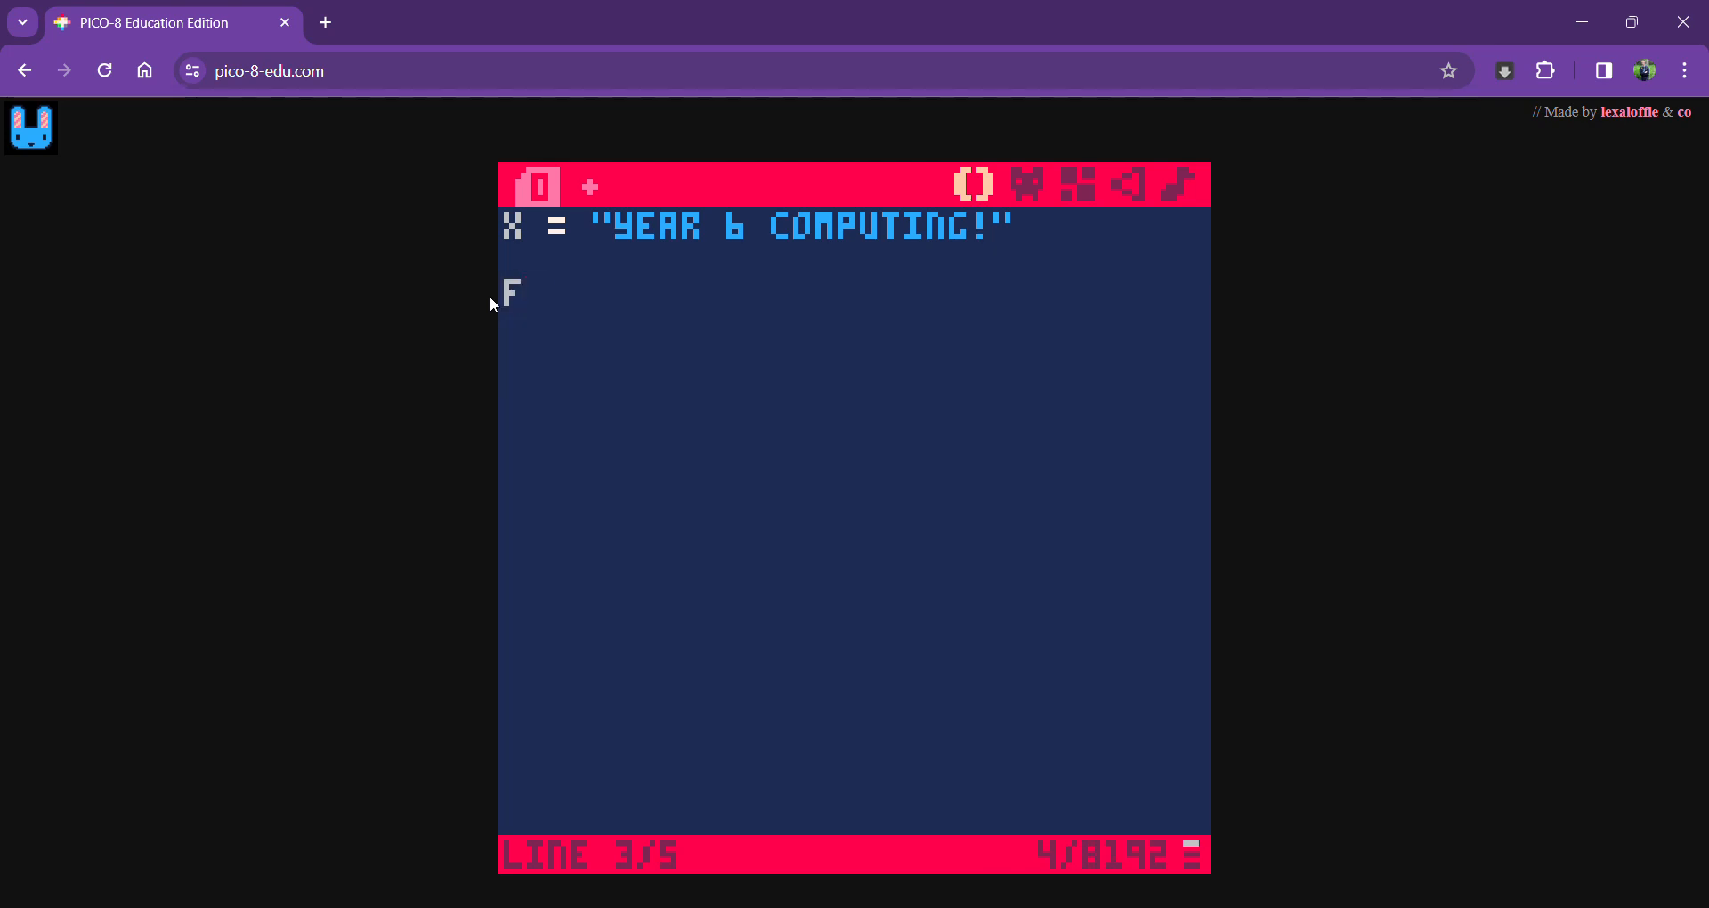
Write the loop header FOR I=1,10 DO after the assignment
{"action": "type", "text": "OR"}
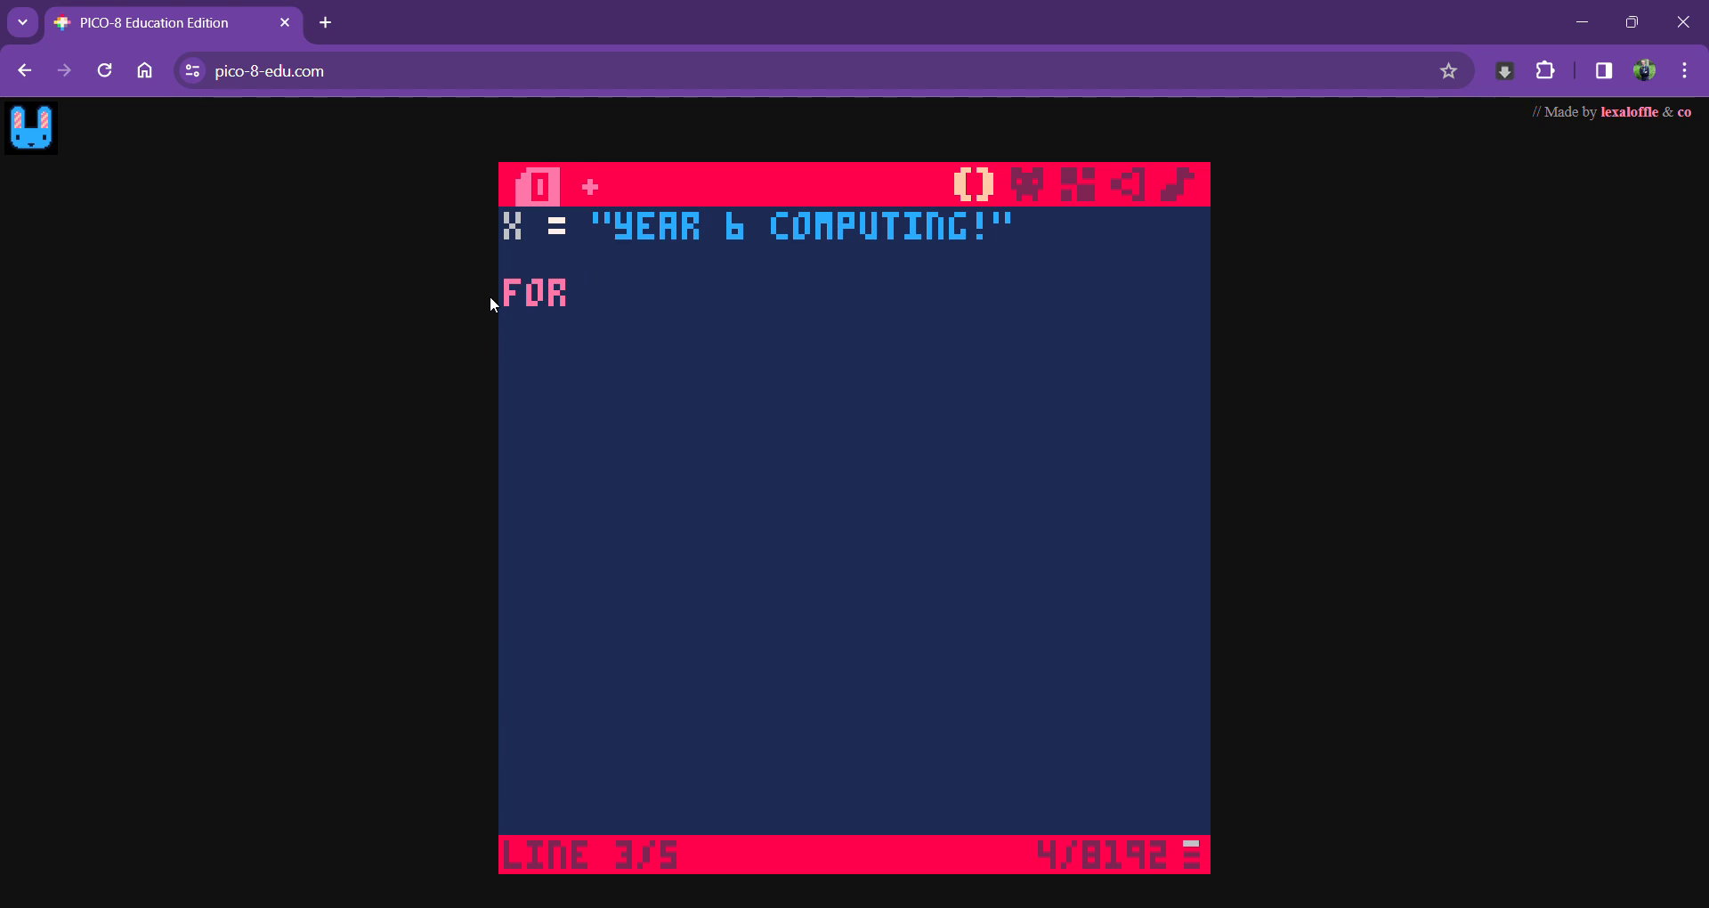
{"action": "type", "text": "I"}
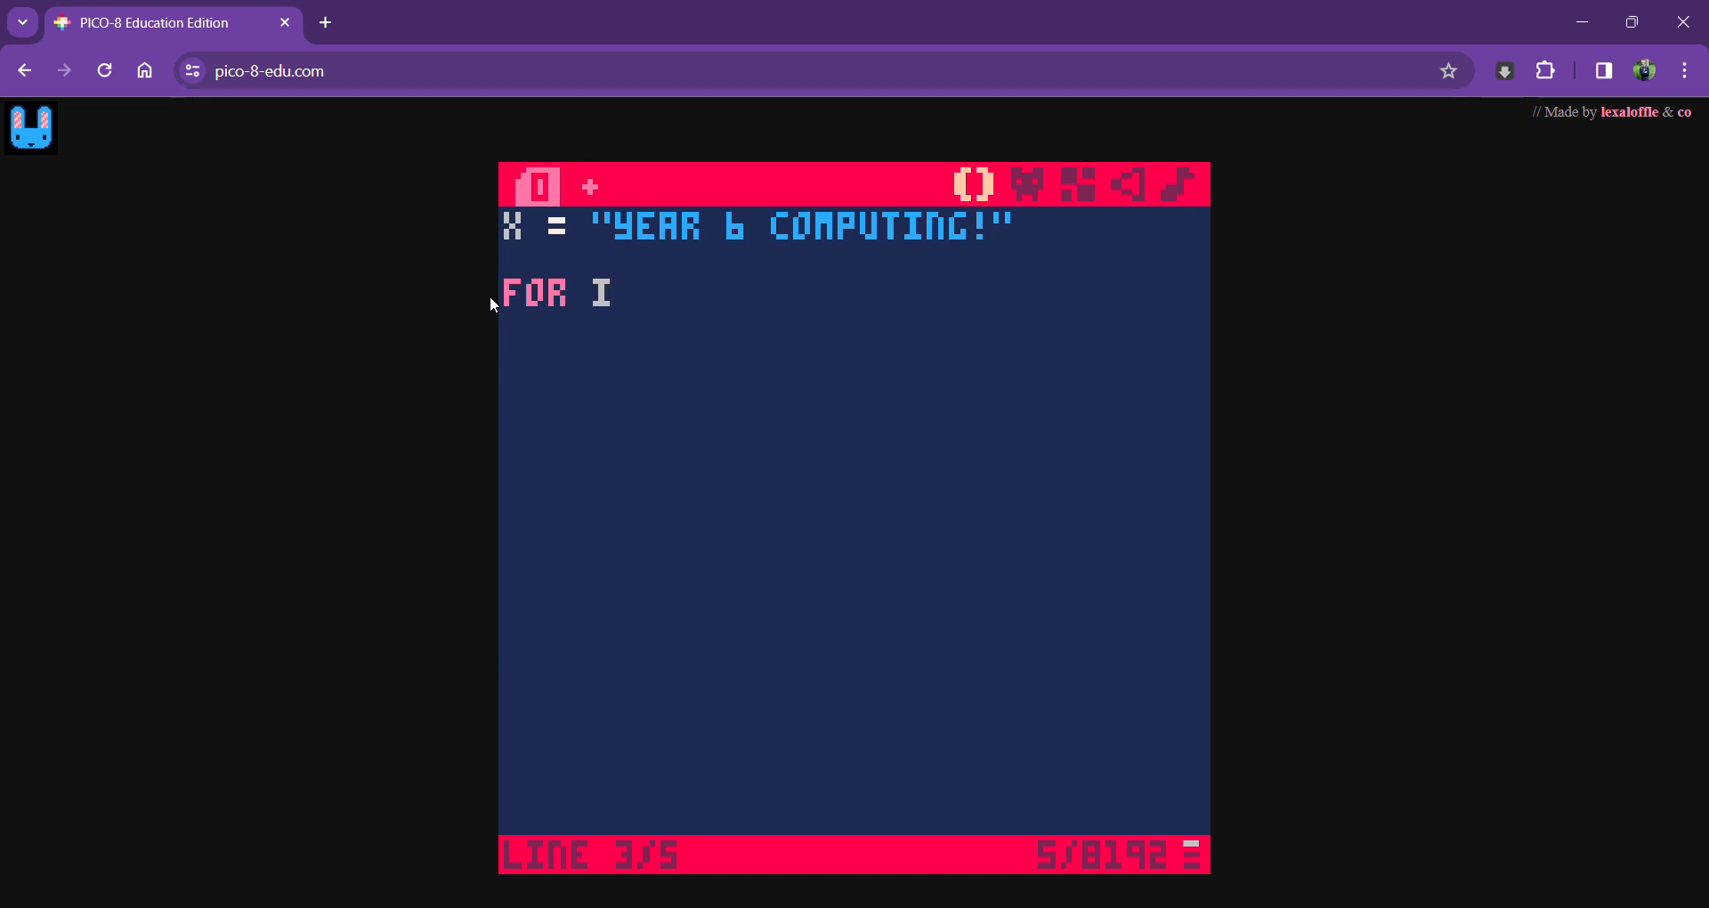
{"action": "type", "text": "="}
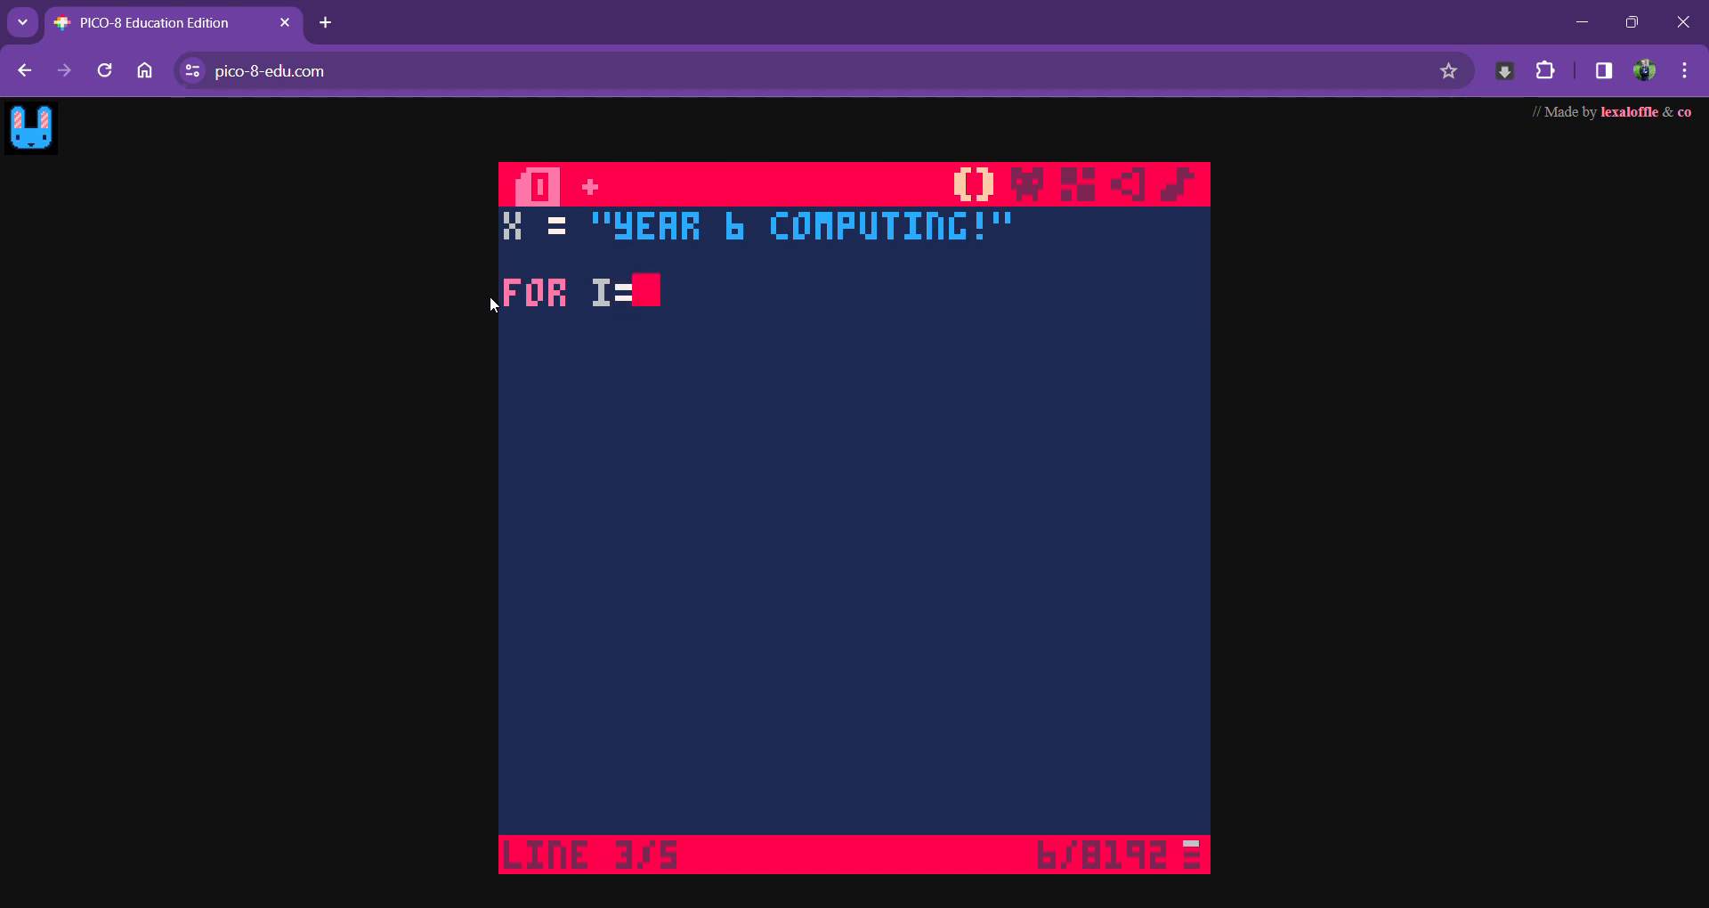
{"action": "type", "text": "1."}
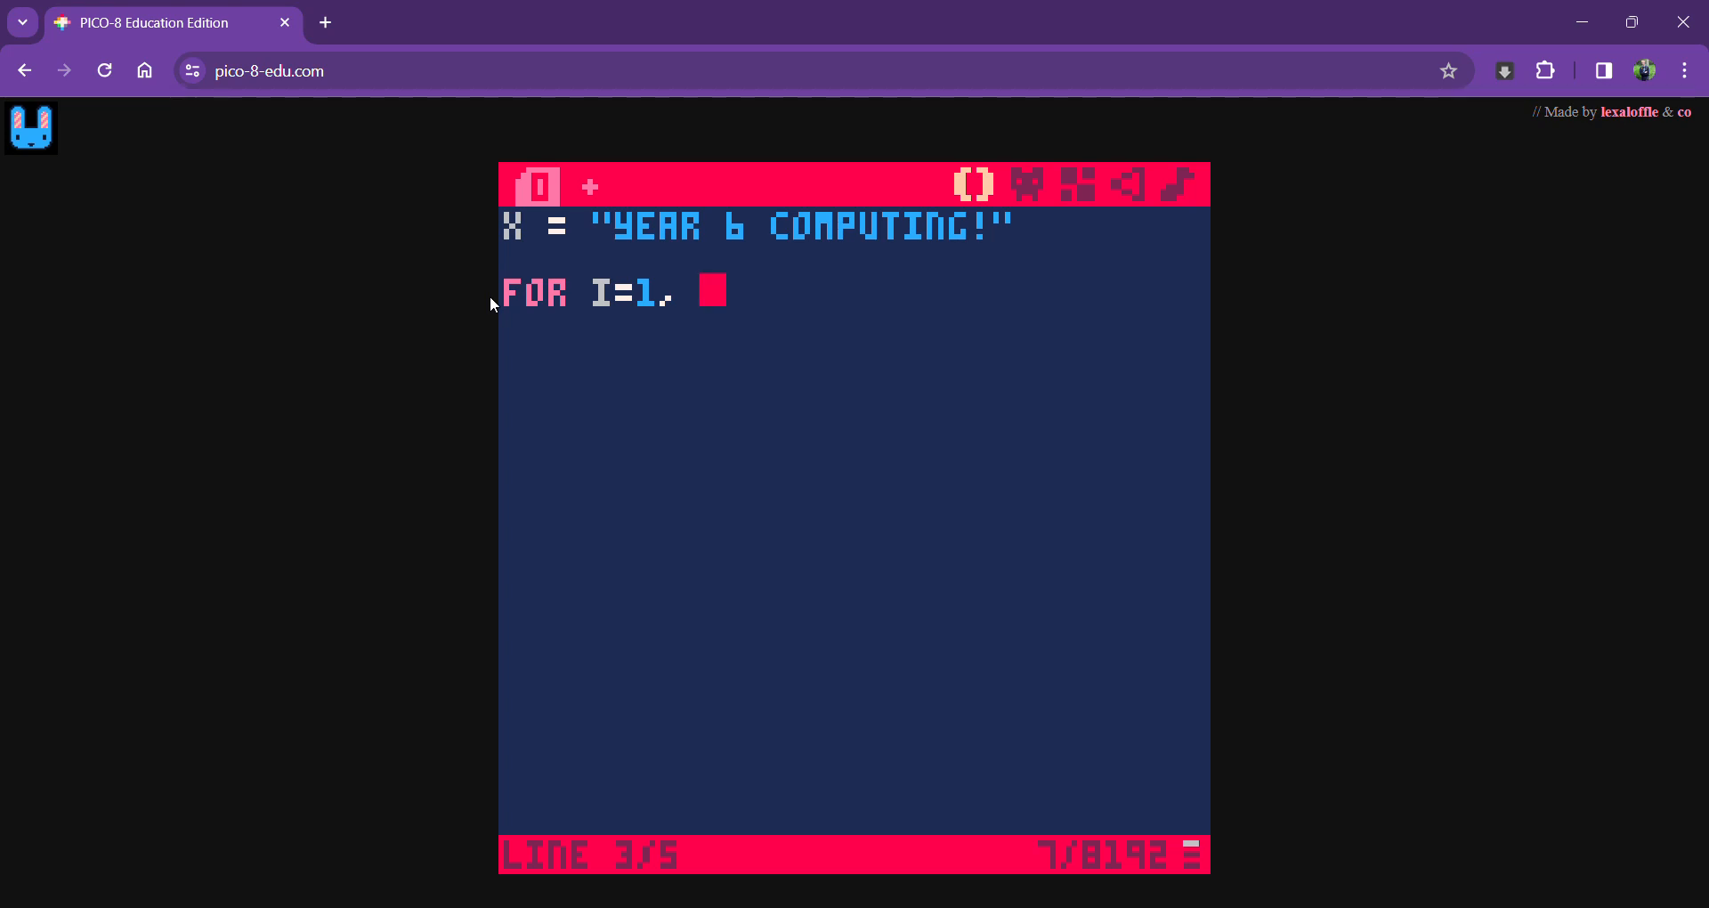
{"action": "type", "text": "10"}
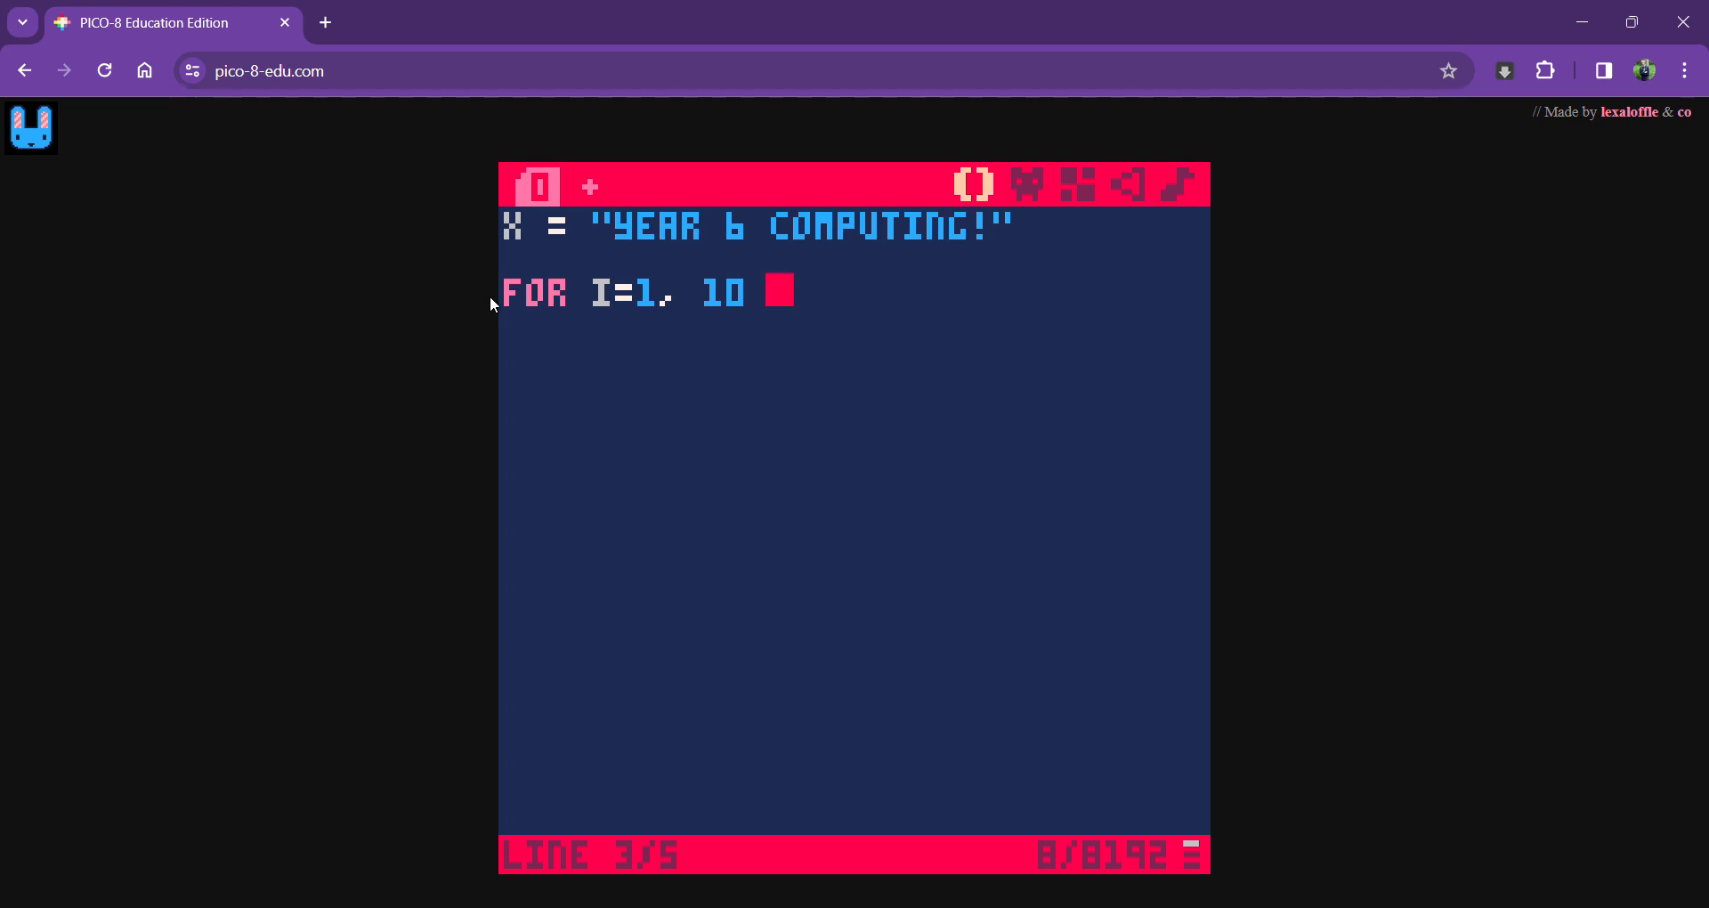
{"action": "type", "text": "DO"}
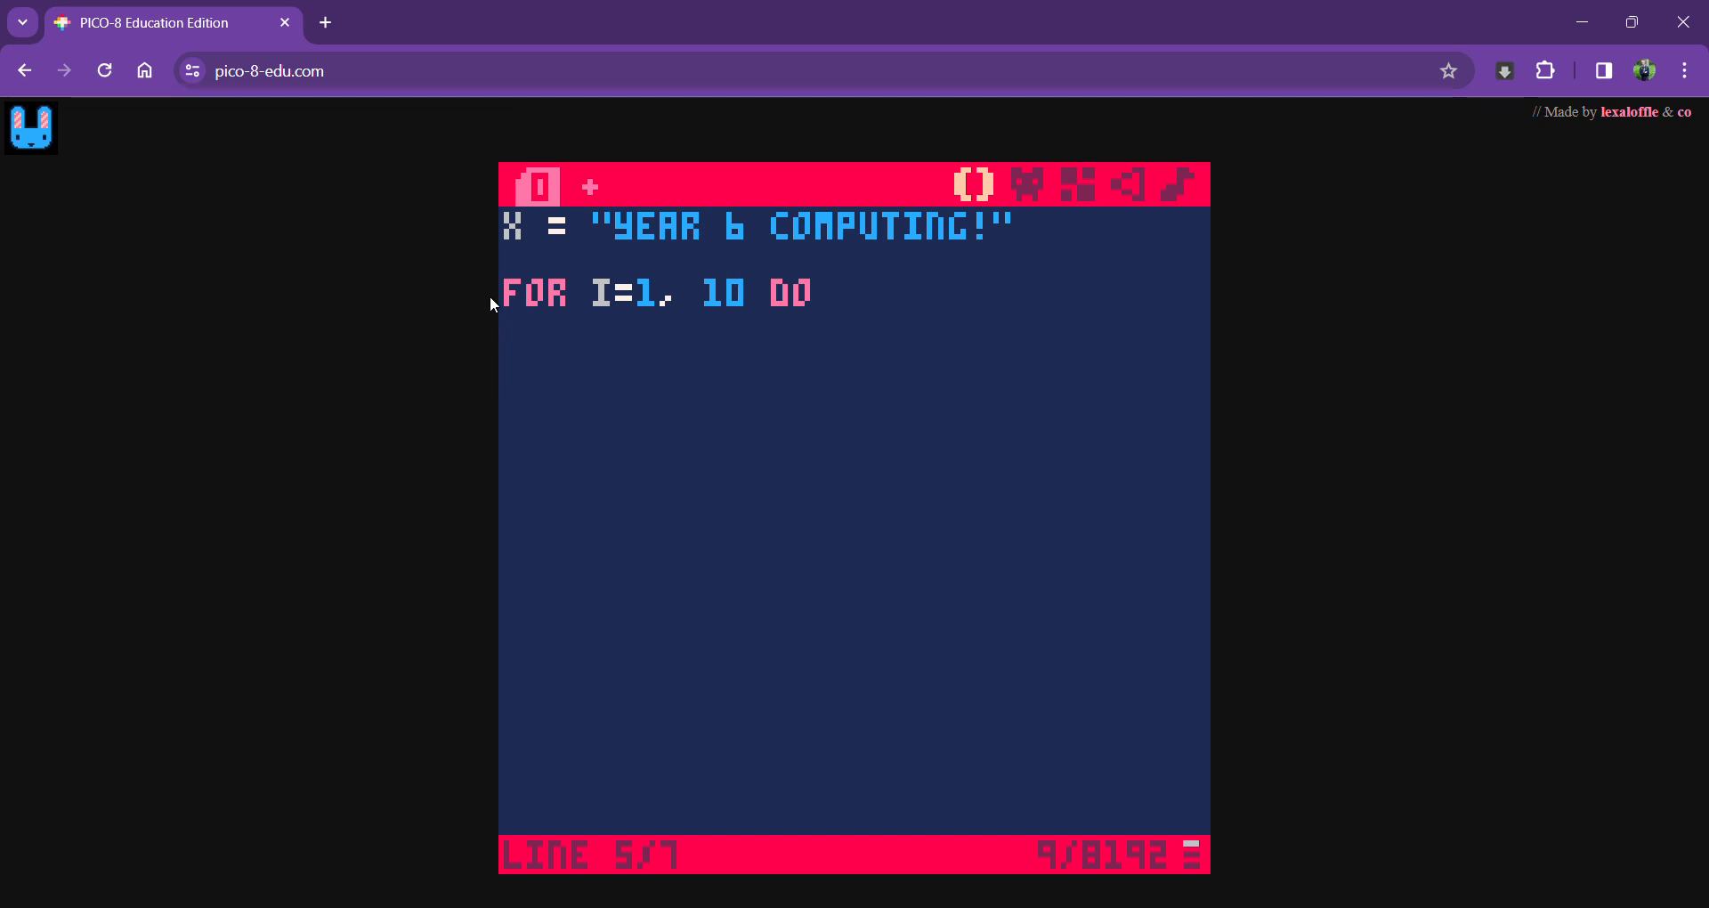
Add an indented PRINT (X) line inside the loop
{"action": "type", "text": "PRIN"}
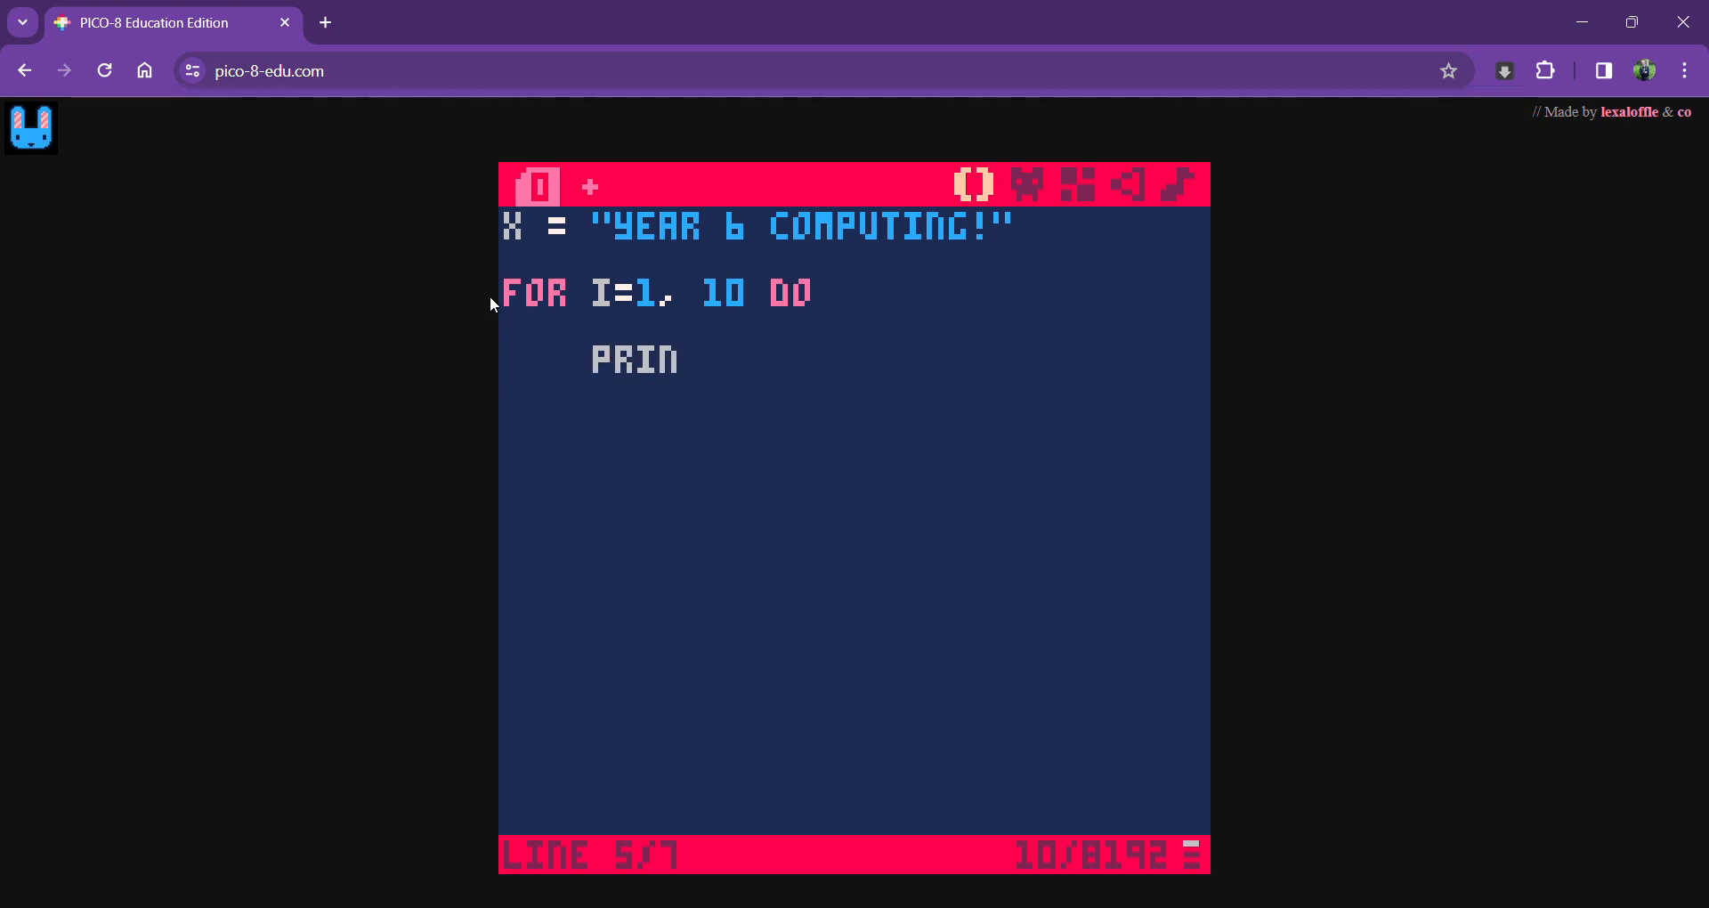
{"action": "type", "text": "T"}
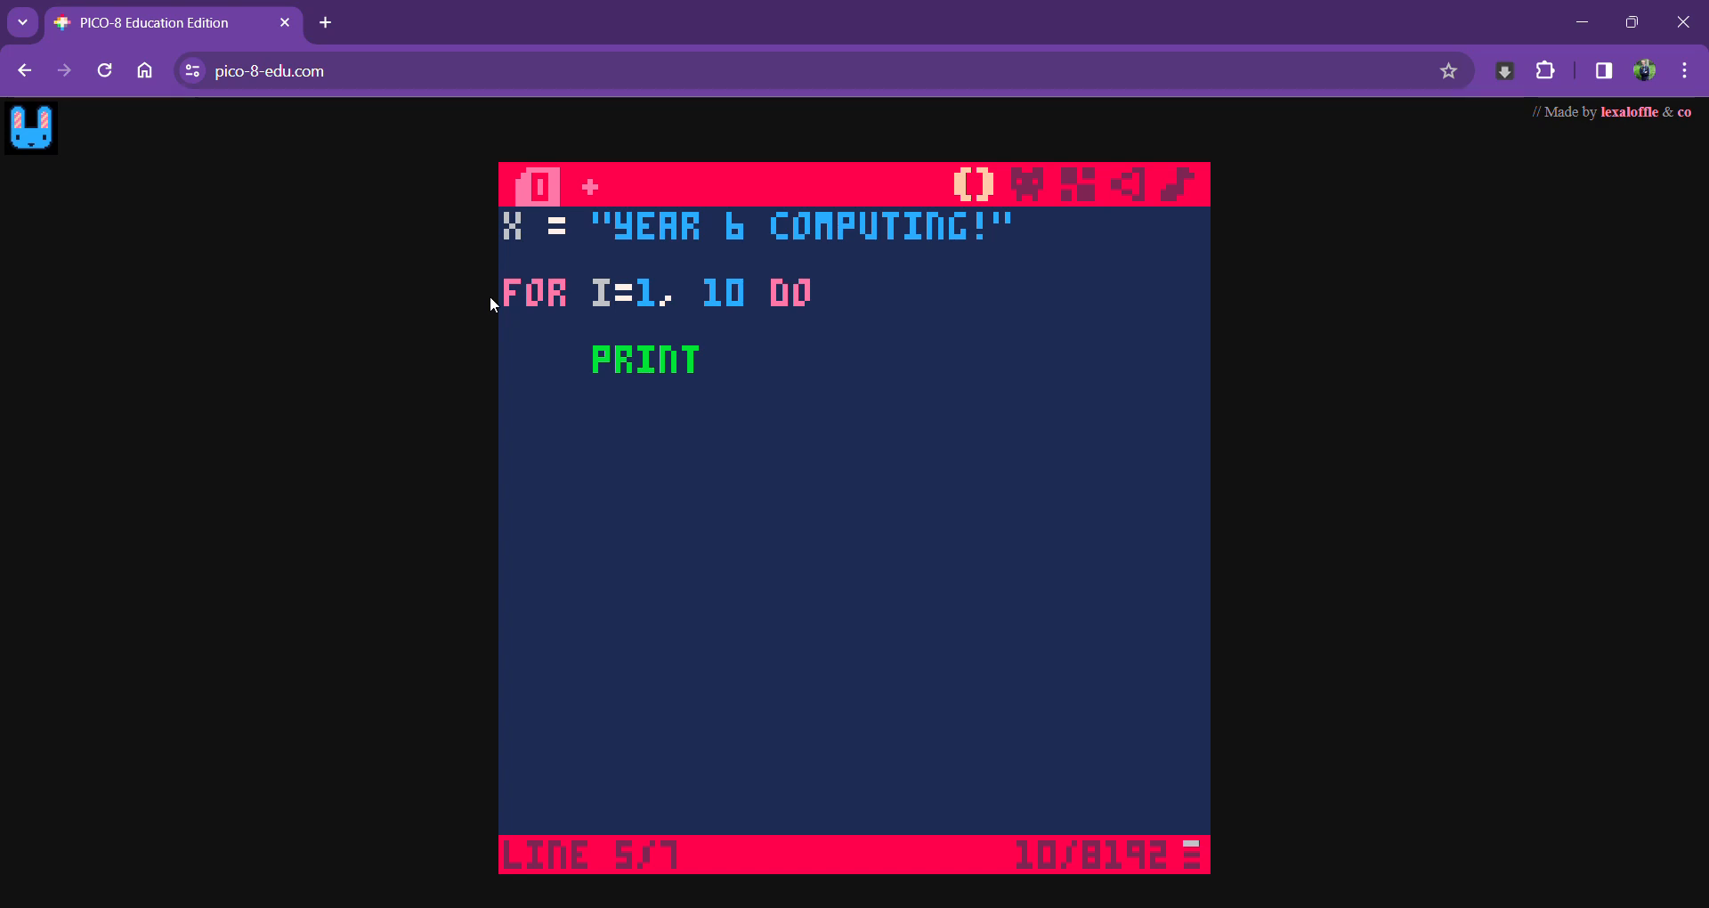
{"action": "type", "text": "(X"}
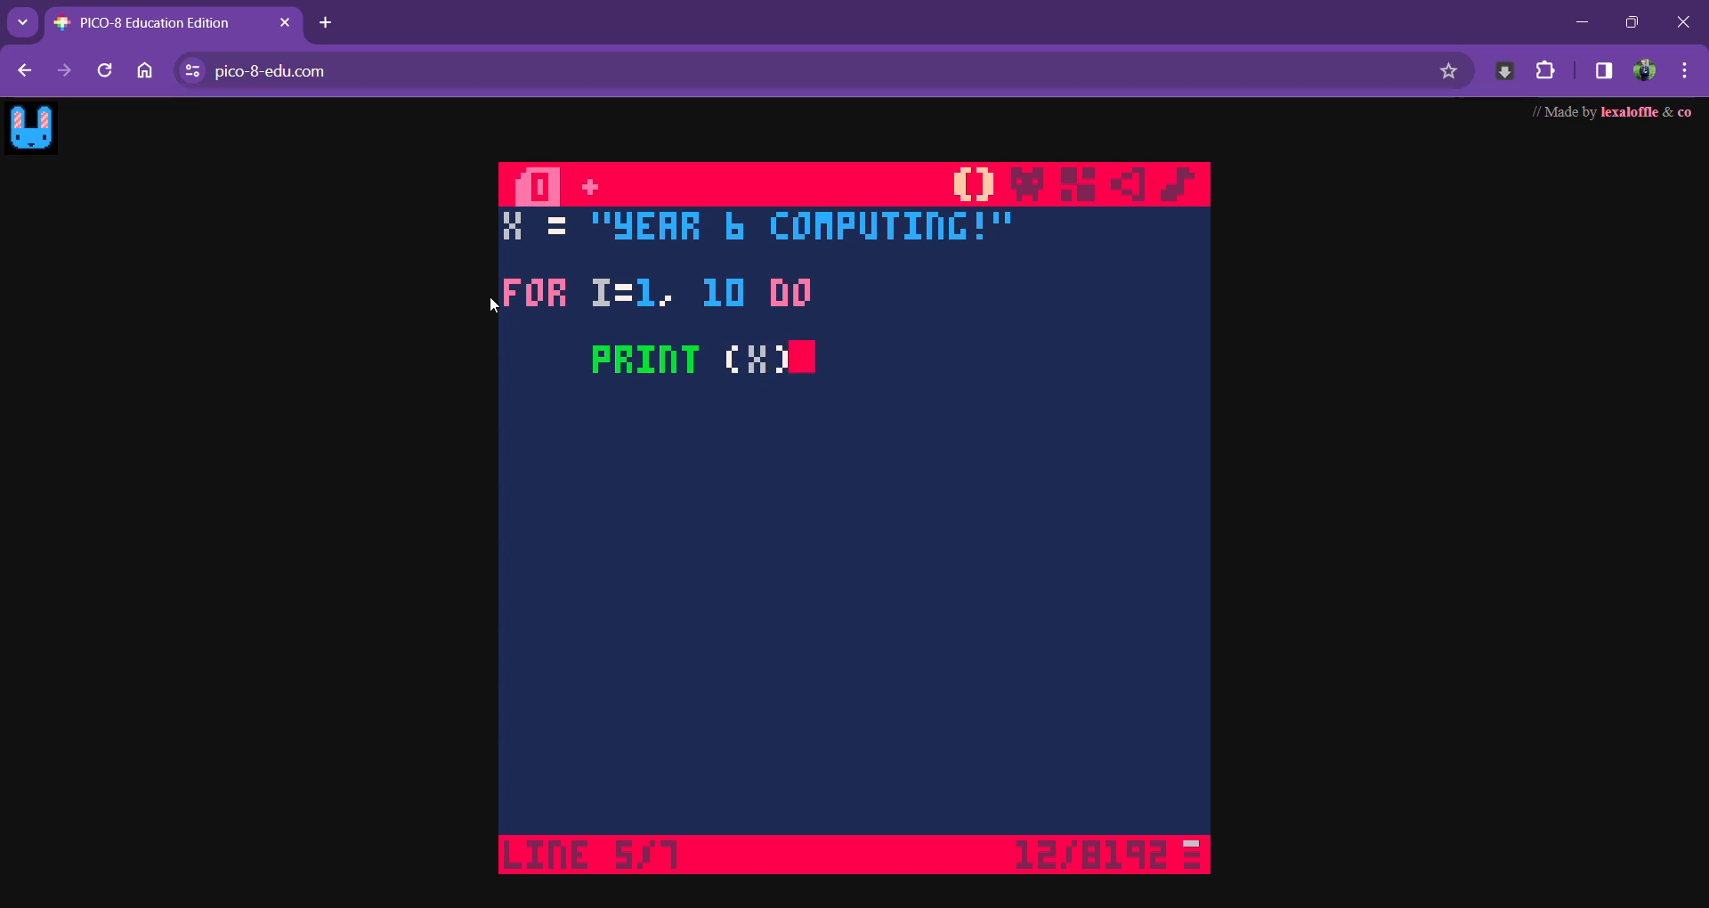
{"action": "key", "text": "enter"}
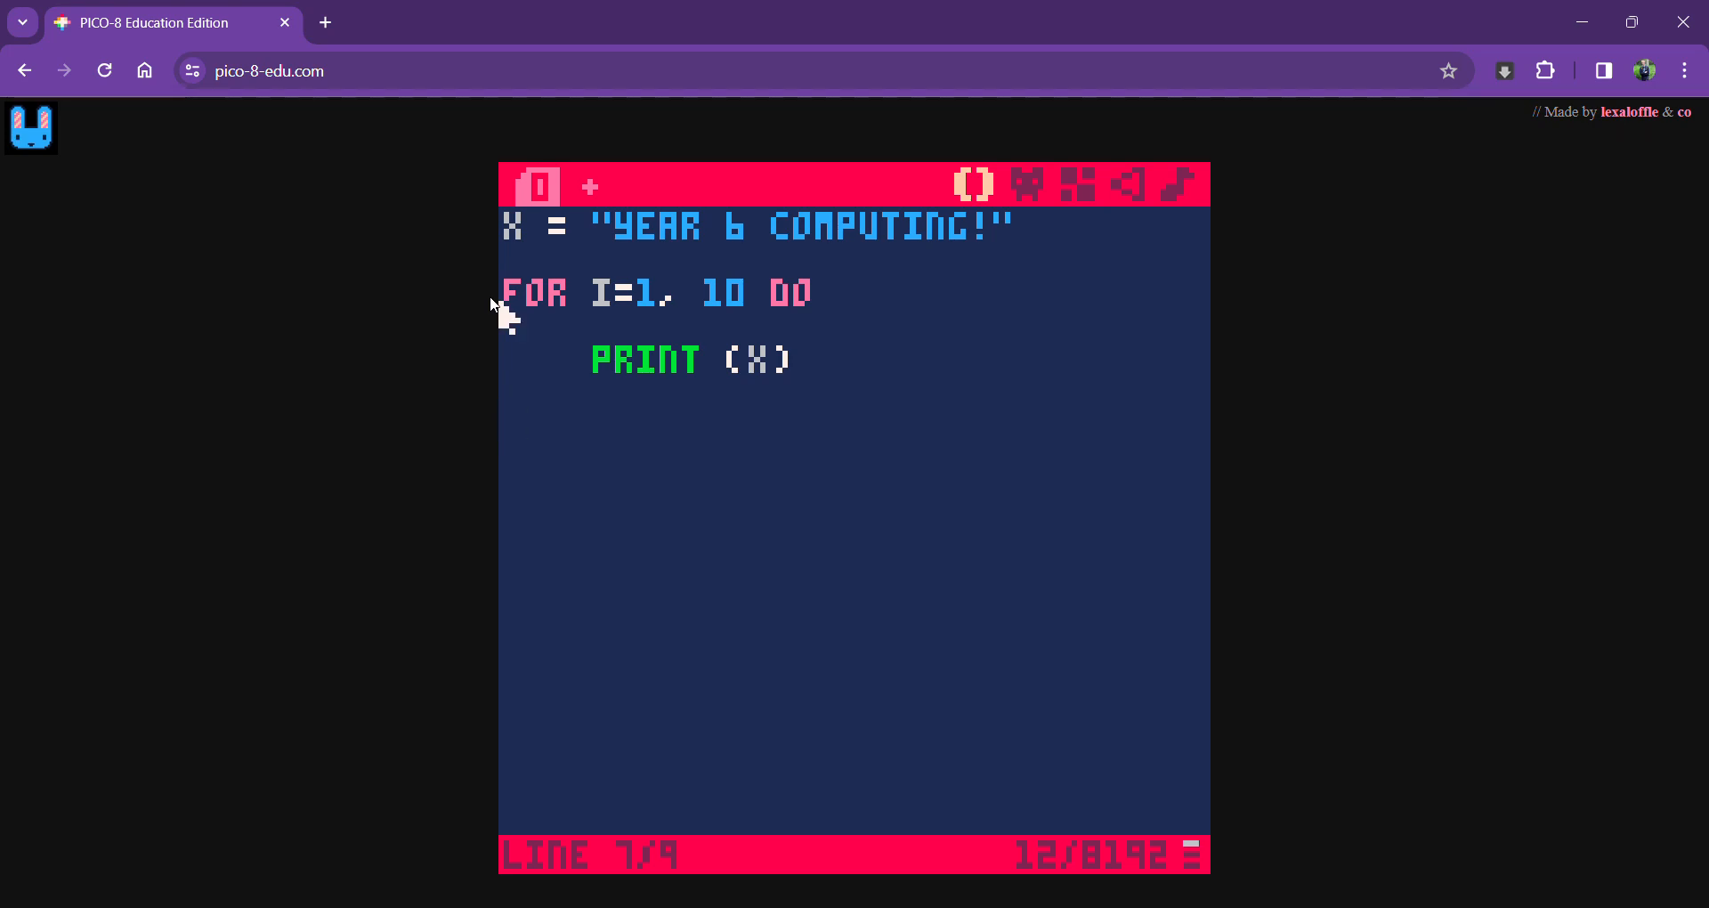
Close the loop with END, then return the cursor to the FOR line
{"action": "type", "text": "END"}
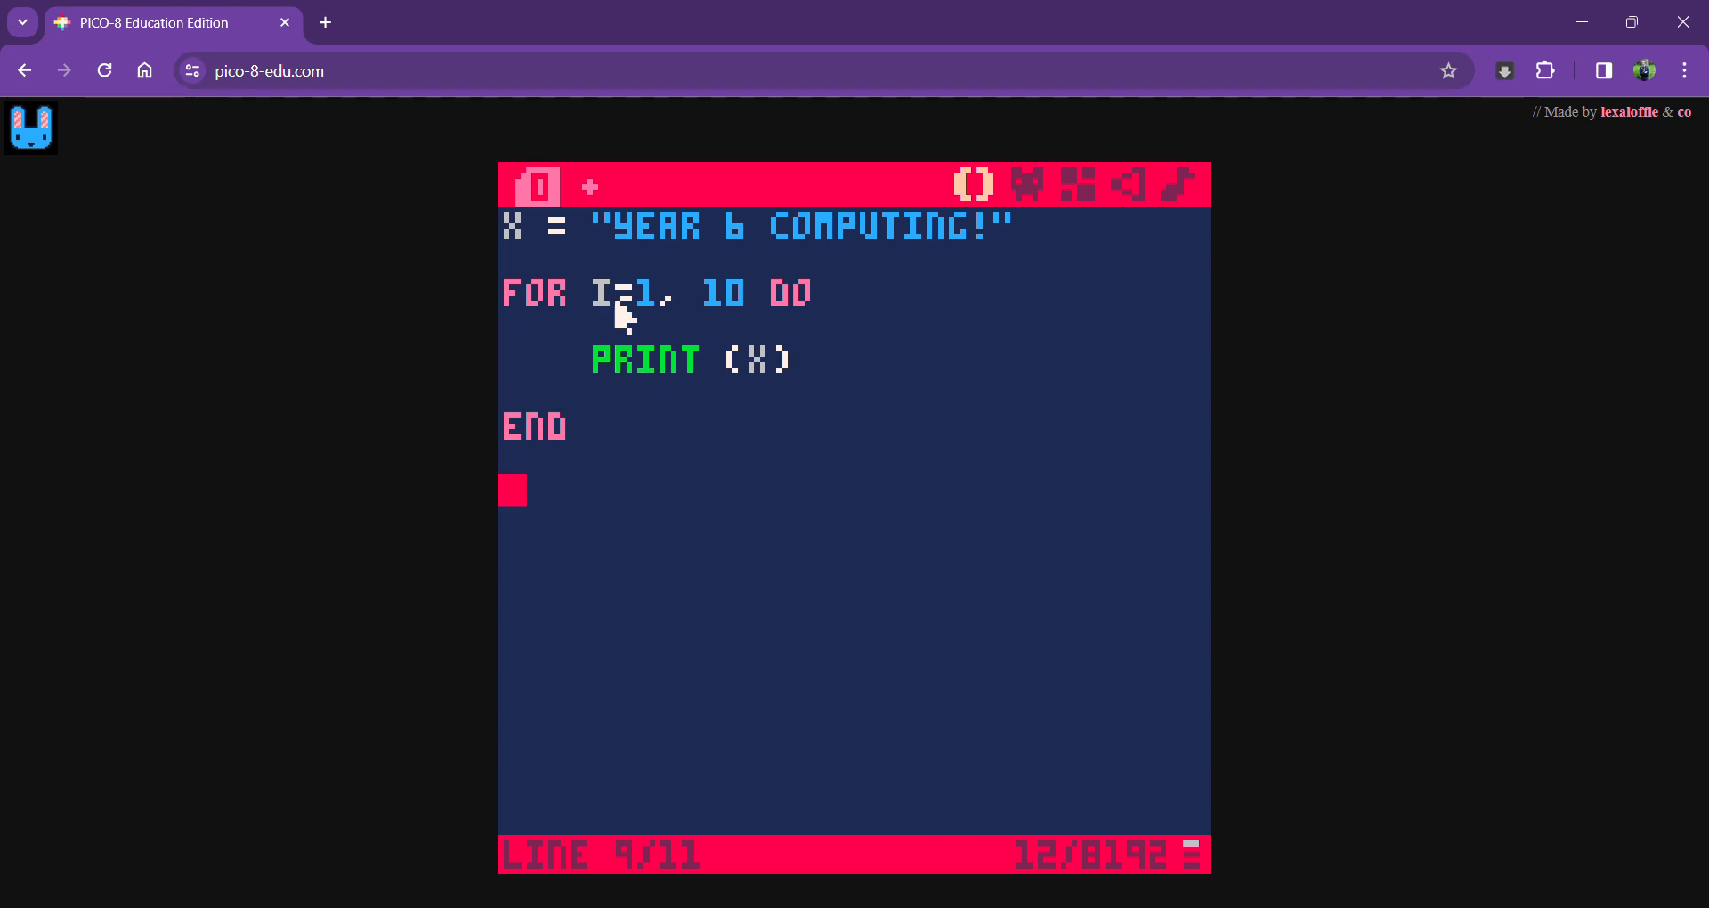
{"action": "mouse_move", "coordinate": [834, 326]}
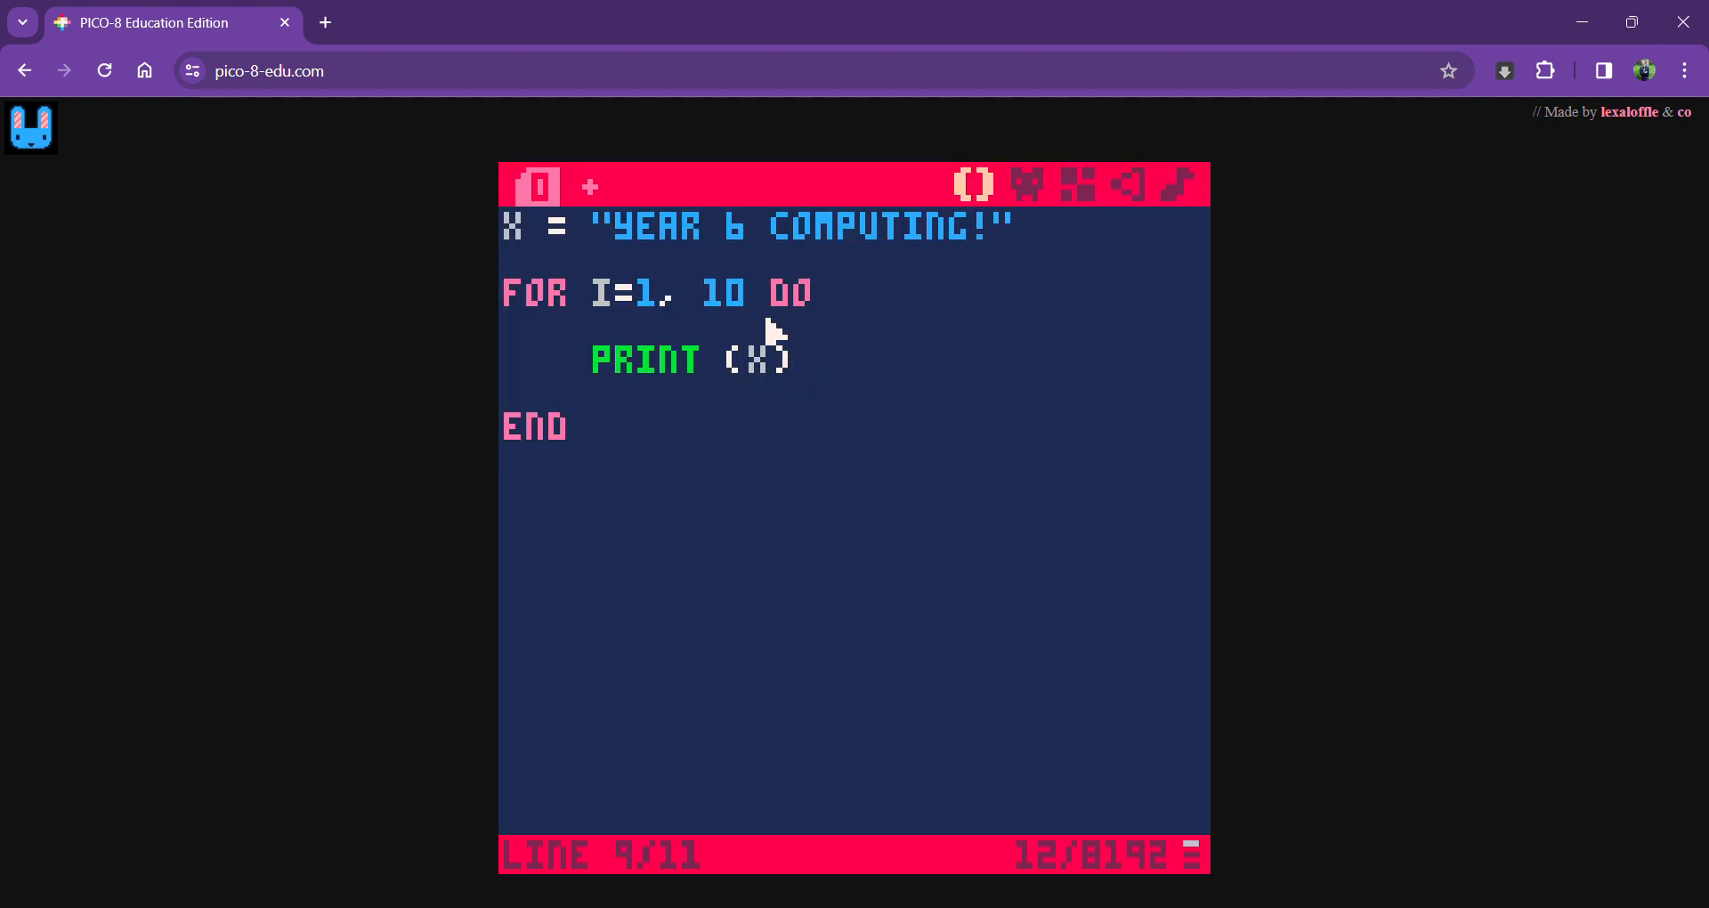
{"action": "left_click", "coordinate": [747, 294]}
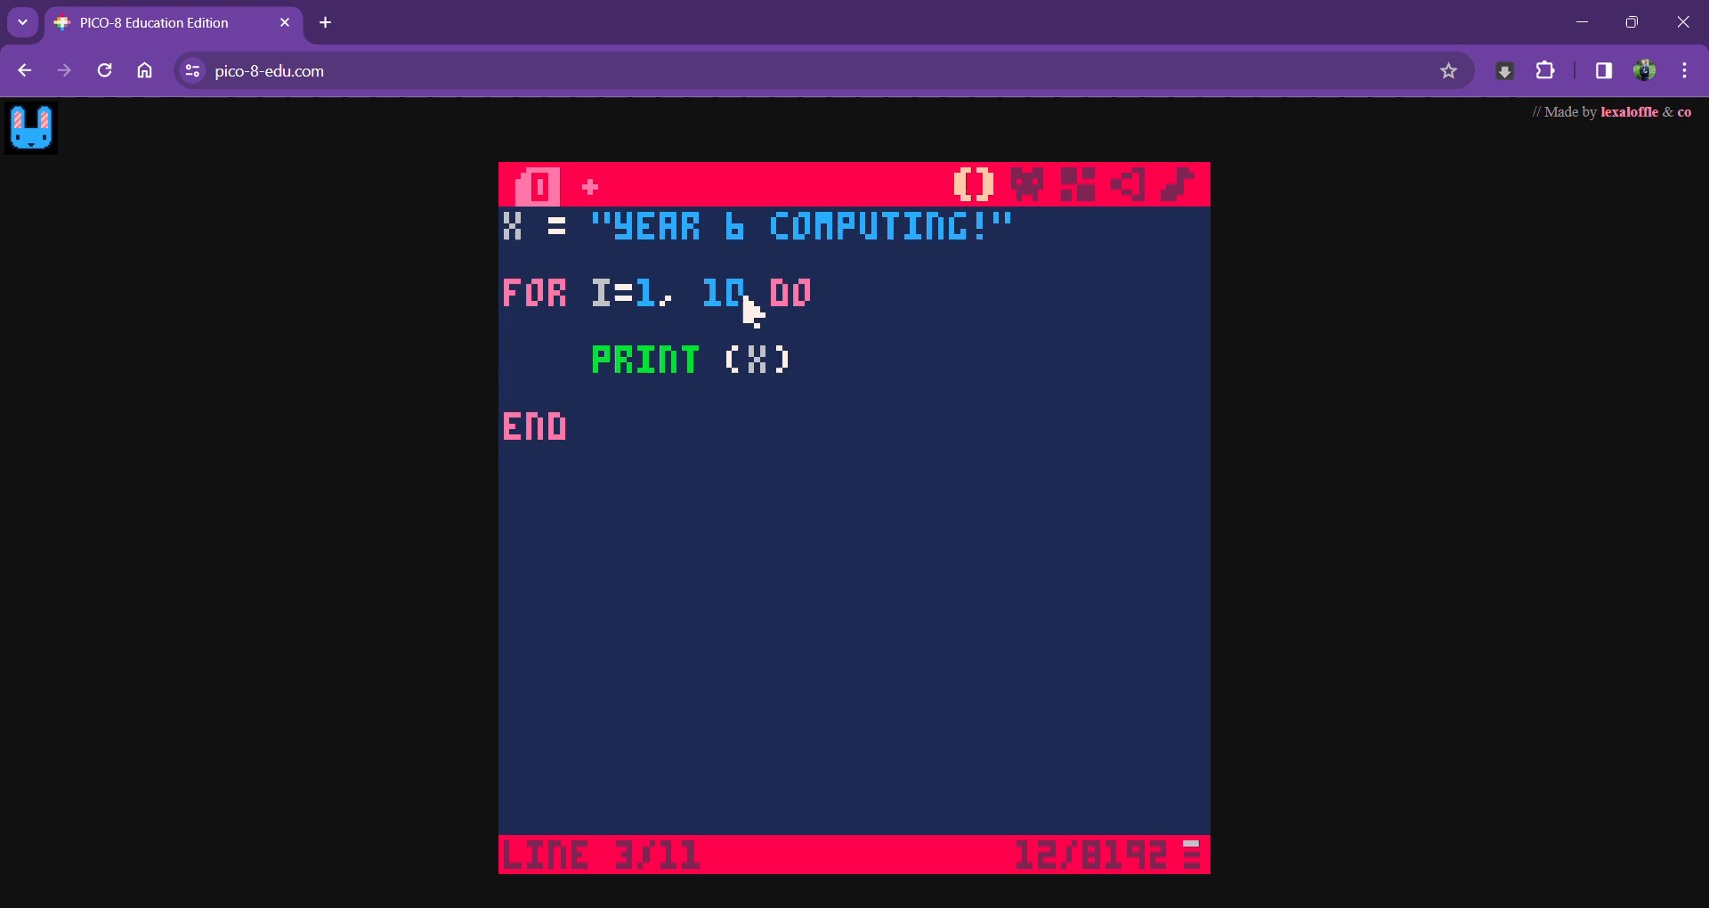